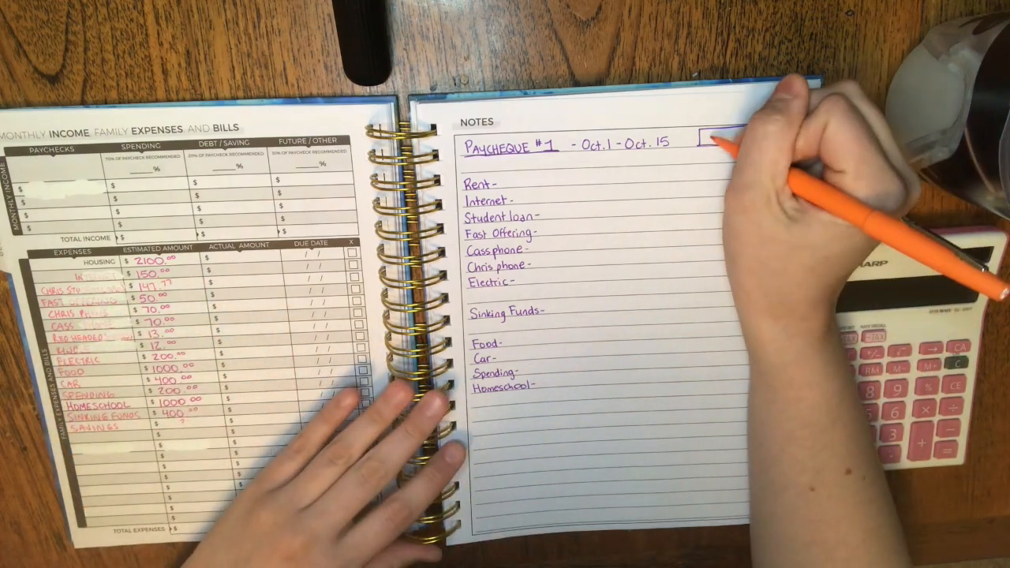
type("2")
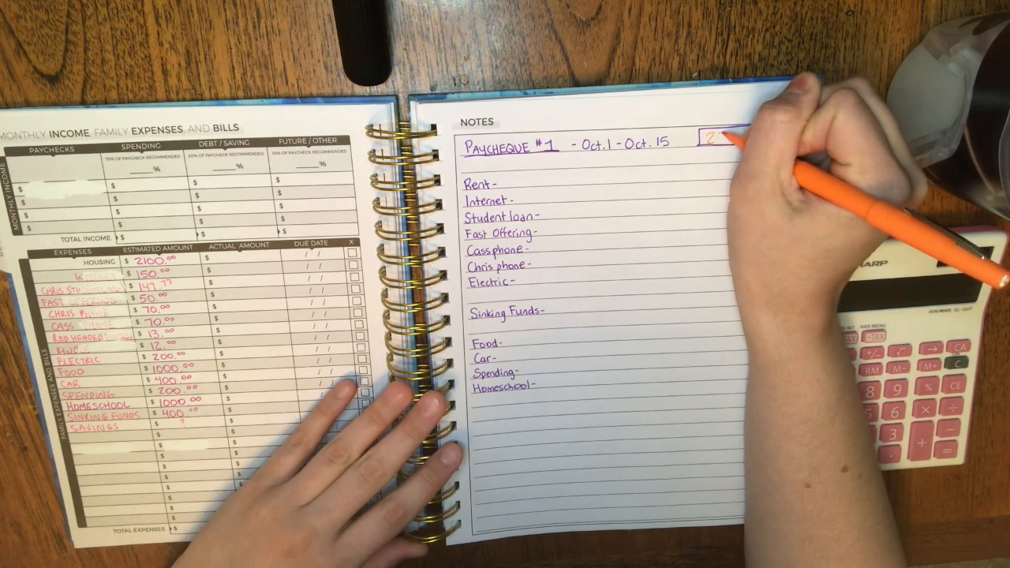